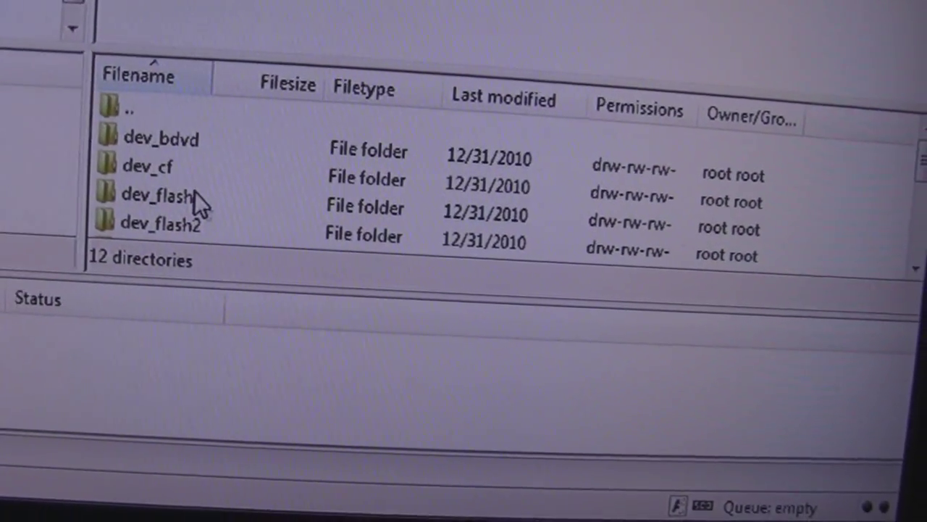
Select and open dev_hdd0 in the remote file list to show crash_report, drm, game, GAMES.
{"action": "left_click", "coordinate": [152, 138]}
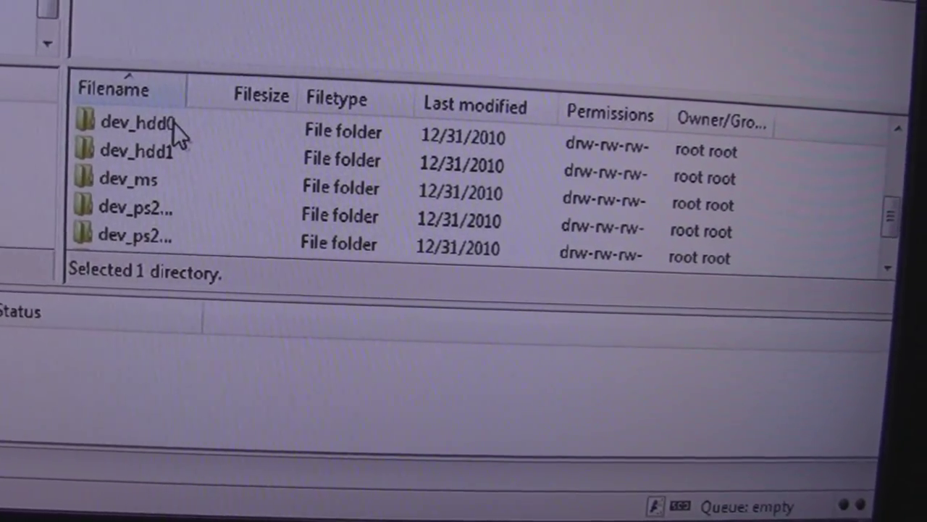
{"action": "double_click", "coordinate": [140, 122]}
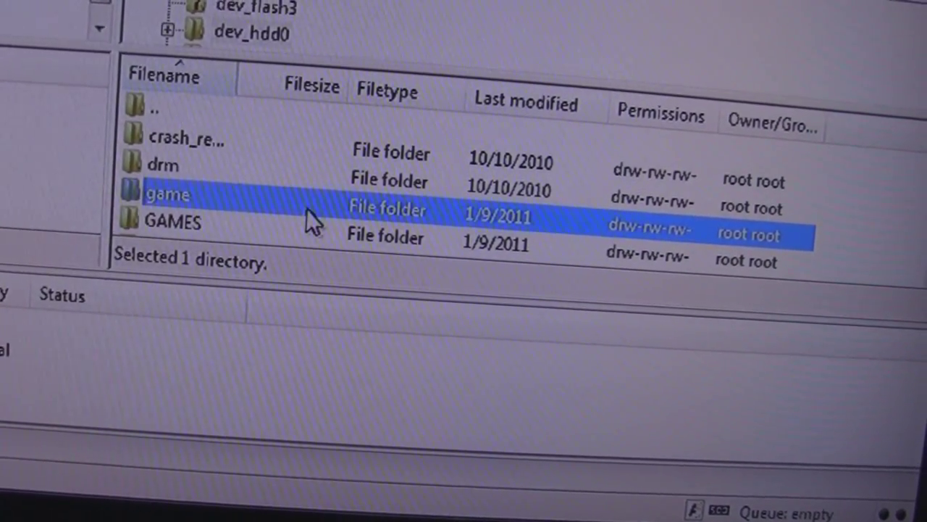
Browse into game/BLUS30377/USRDIR to list its six patch files, including EBOOT.
{"action": "double_click", "coordinate": [166, 195]}
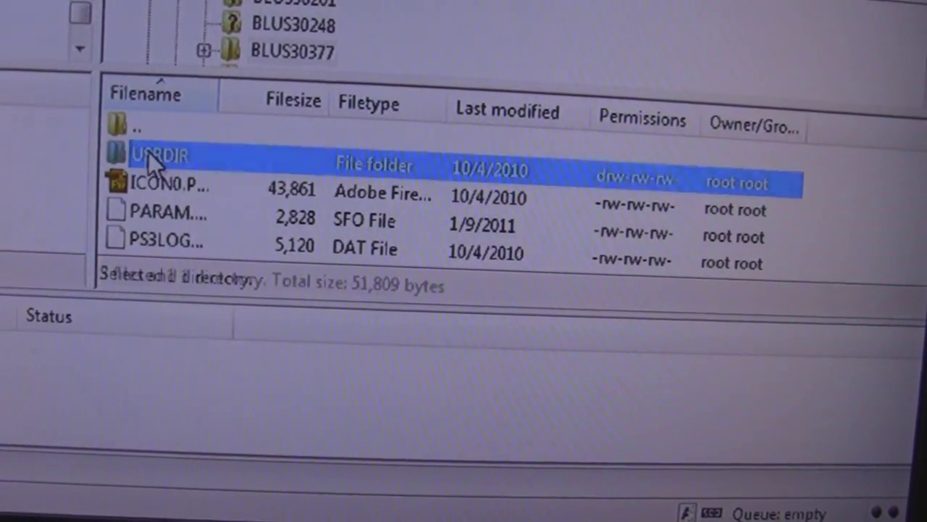
{"action": "double_click", "coordinate": [156, 154]}
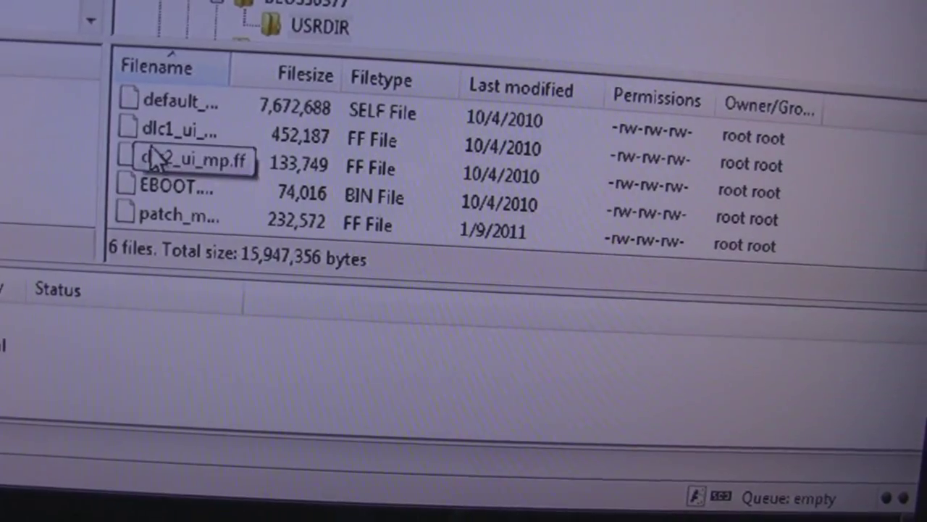